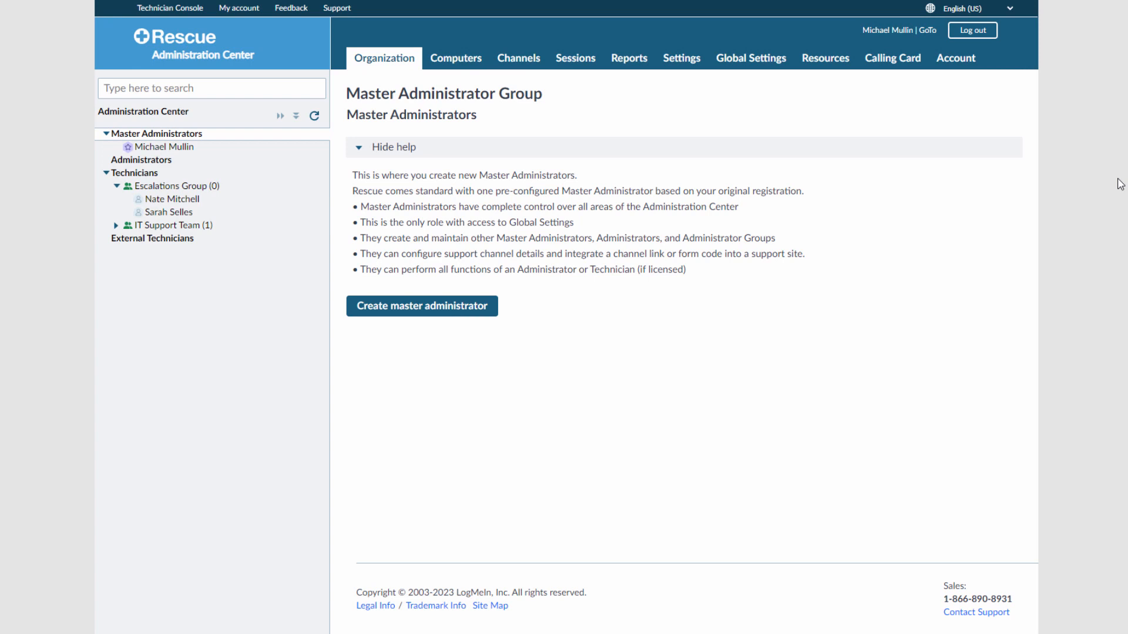
mouse_move(1114, 183)
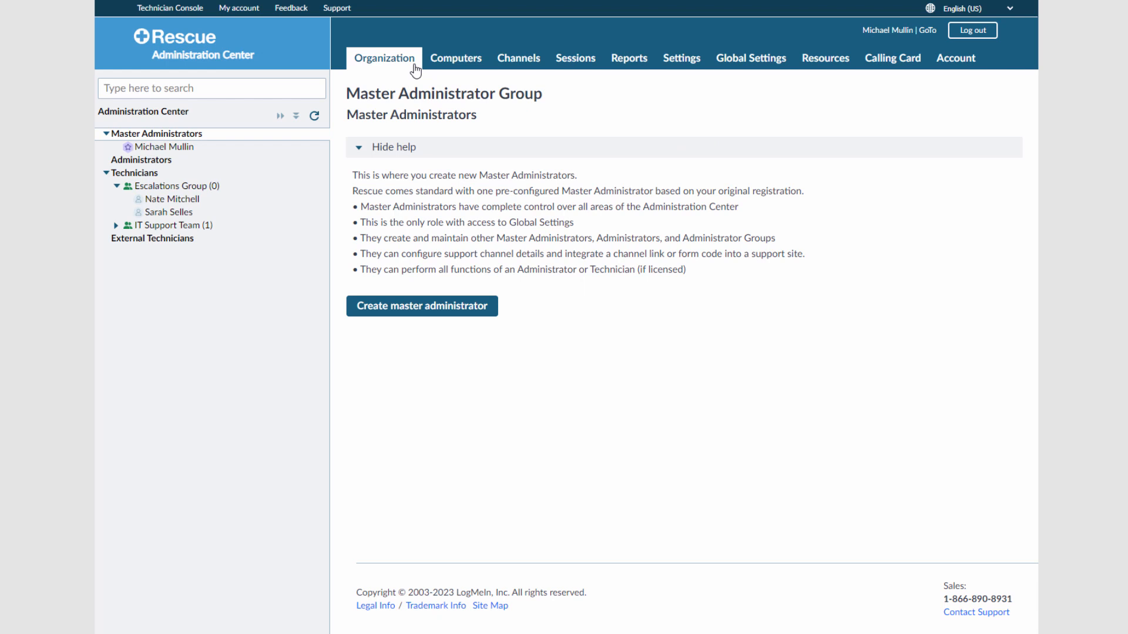
mouse_move(399, 87)
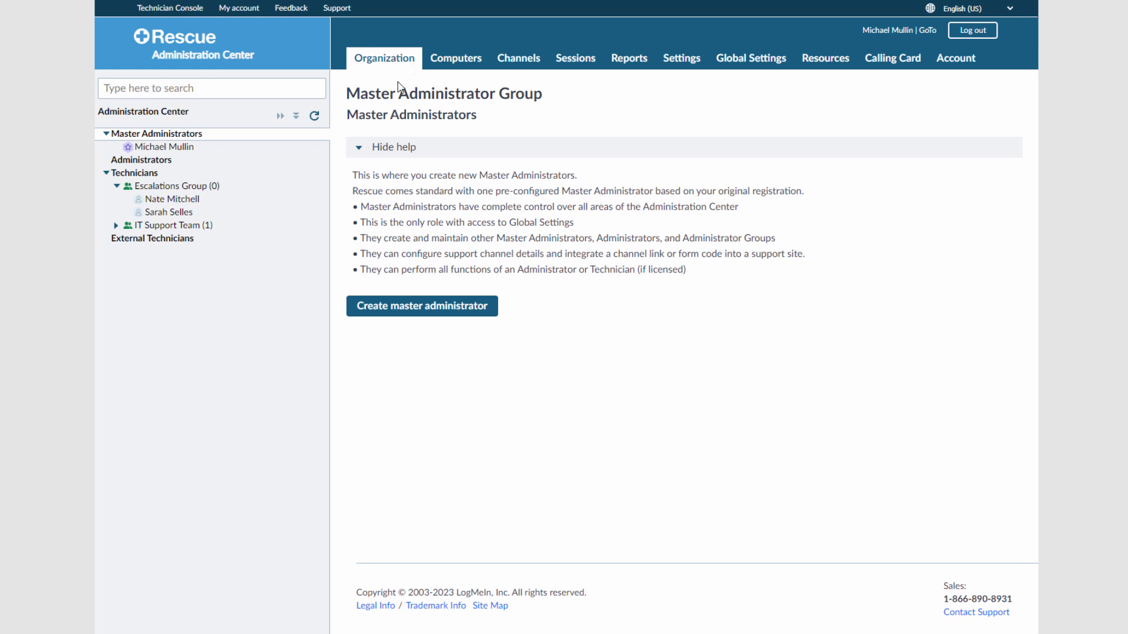
mouse_move(136, 173)
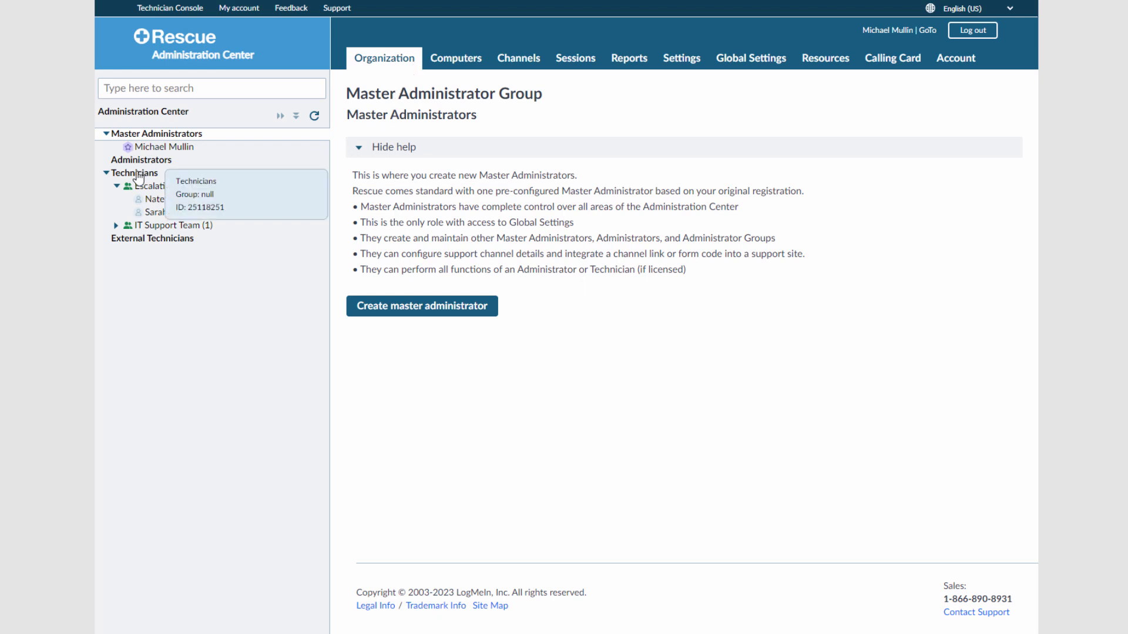
Step: Create a new technician group and name it 'Second Tier'
left_click(134, 172)
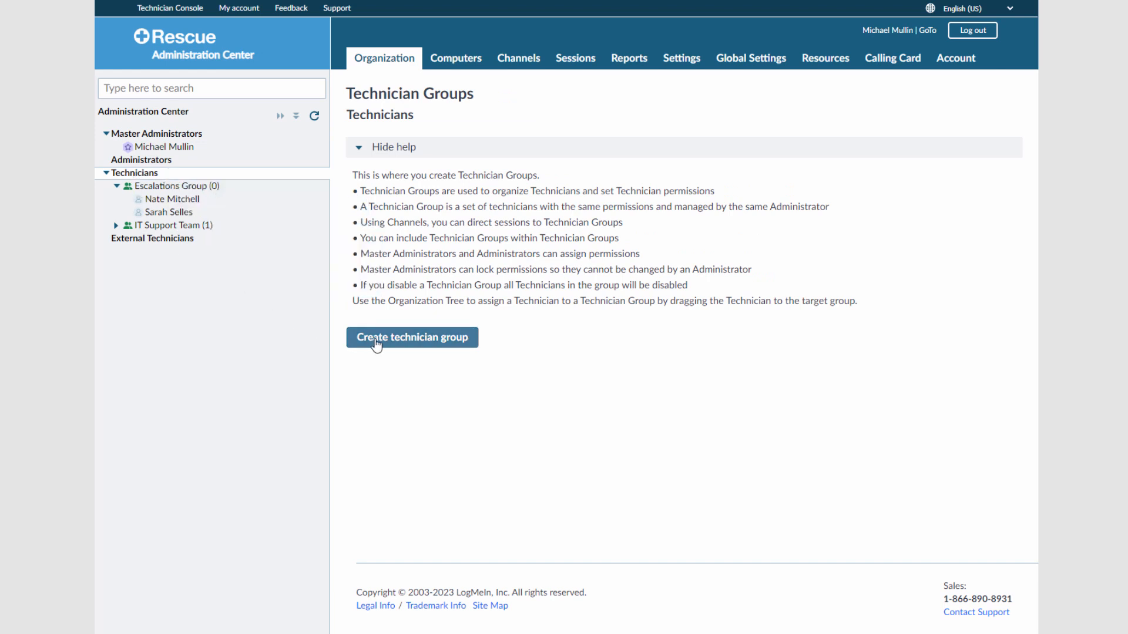
left_click(412, 338)
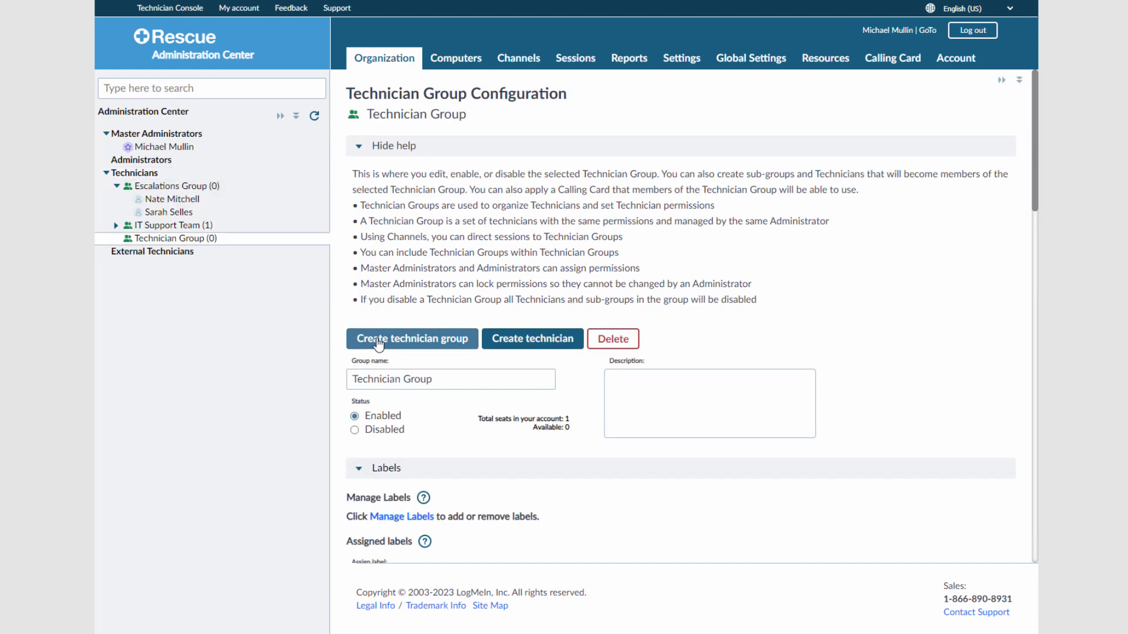
type("Second Tier")
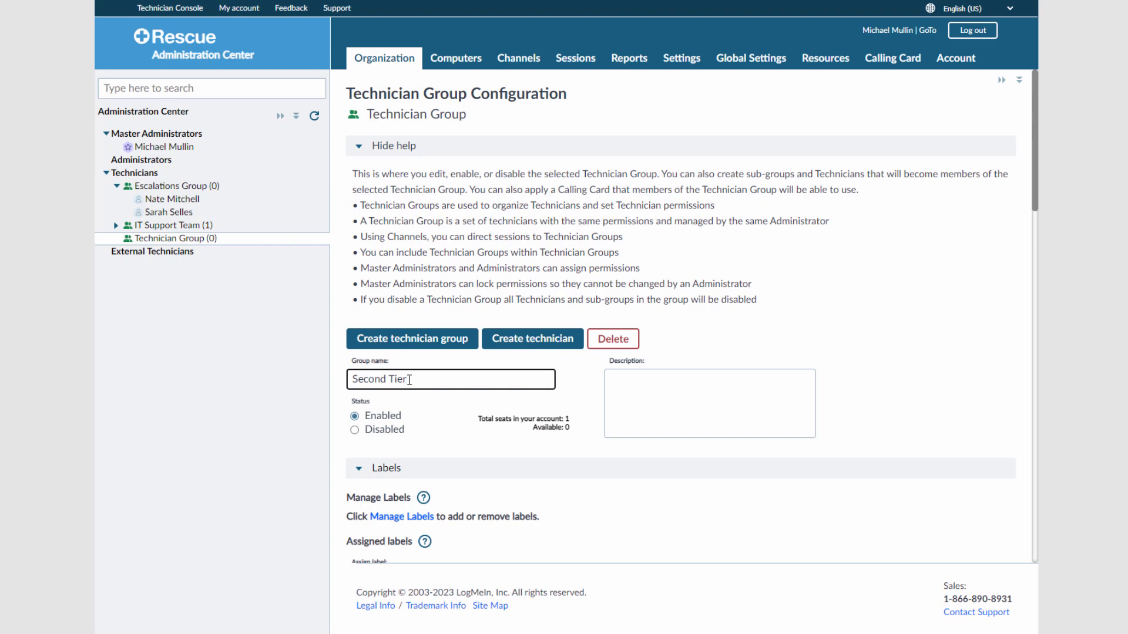
Step: Enable the 'Deploy the Calling Card' permission for Second Tier and save the group
scroll("down", 3)
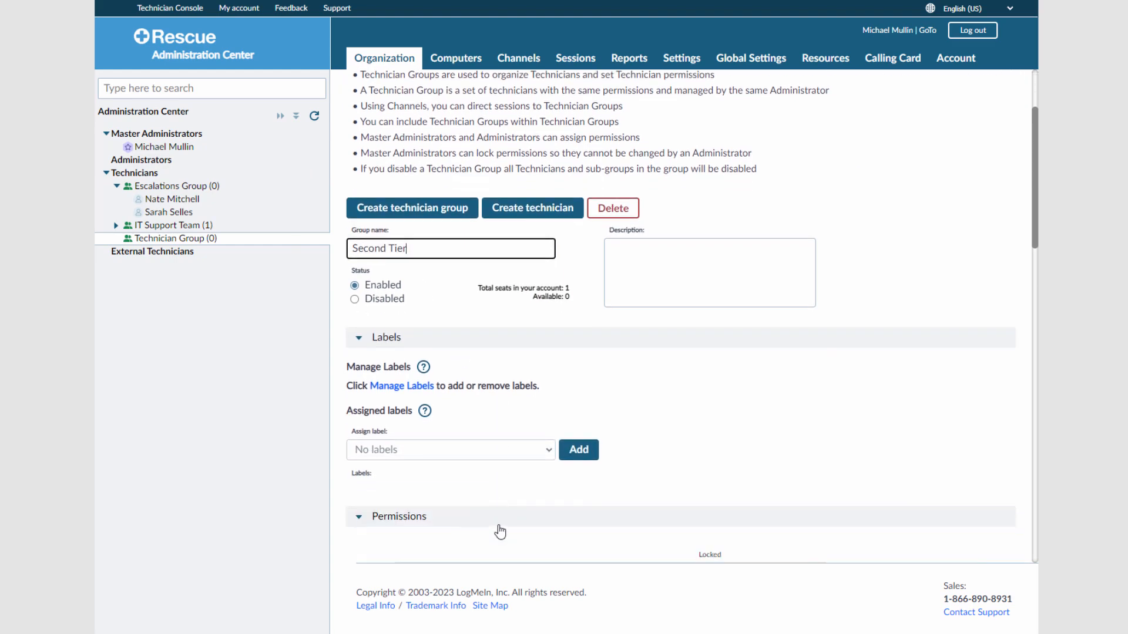
scroll("down", 3)
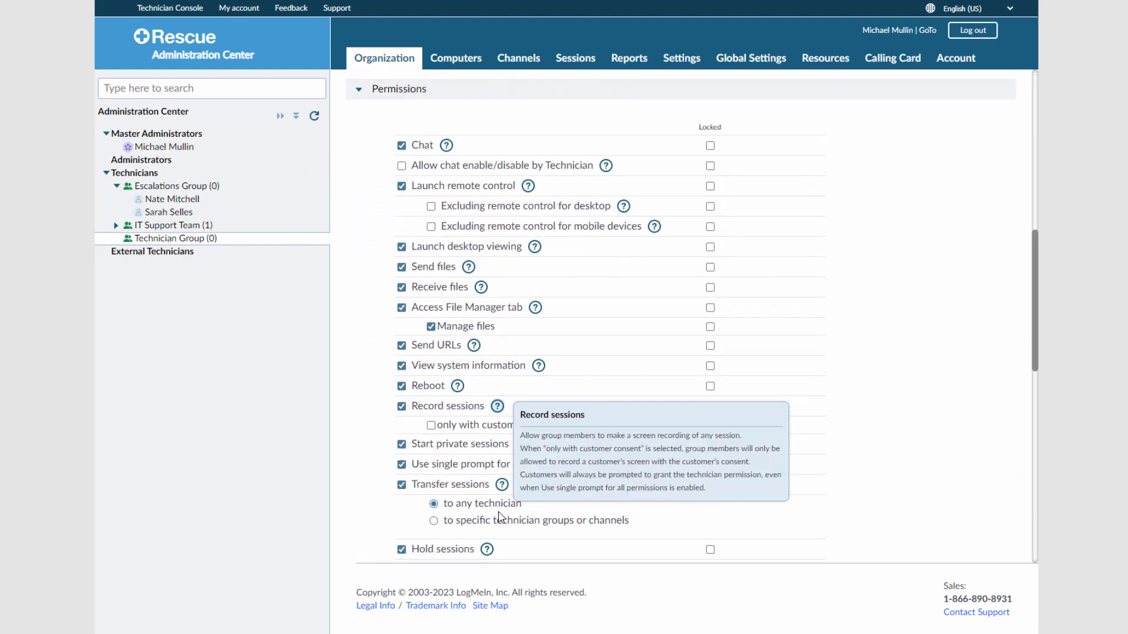
scroll("down", 3)
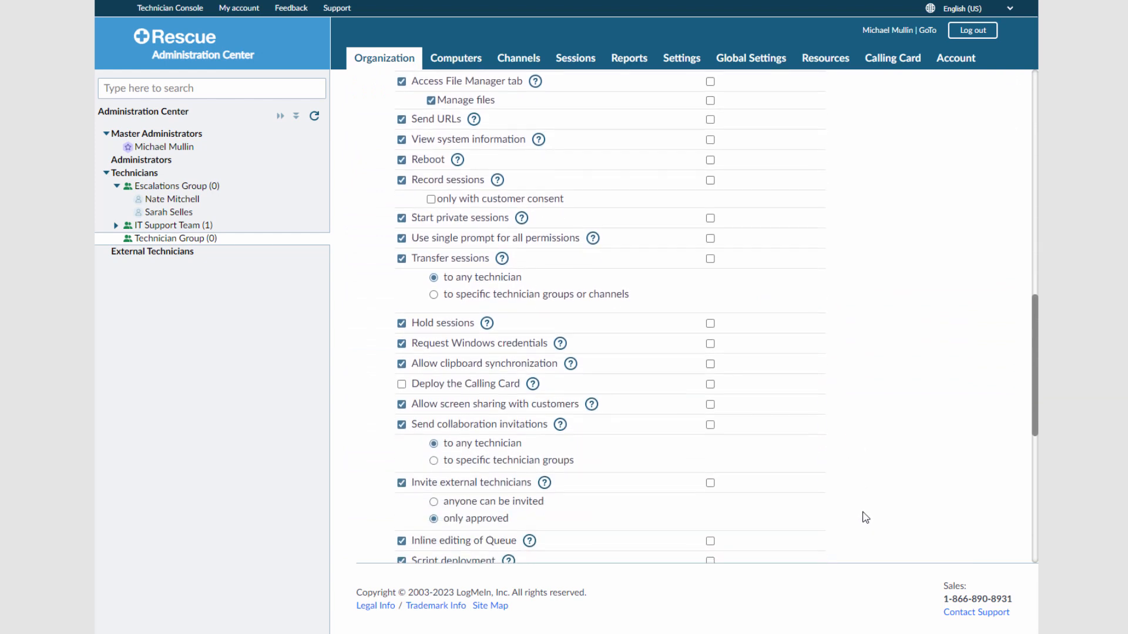
mouse_move(413, 396)
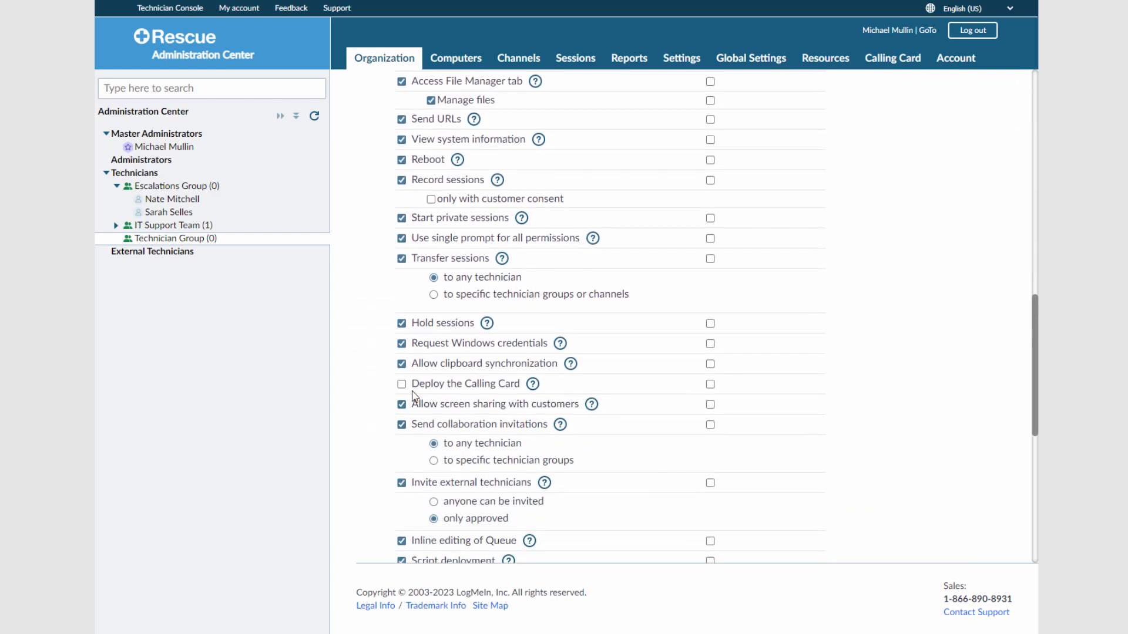
left_click(402, 383)
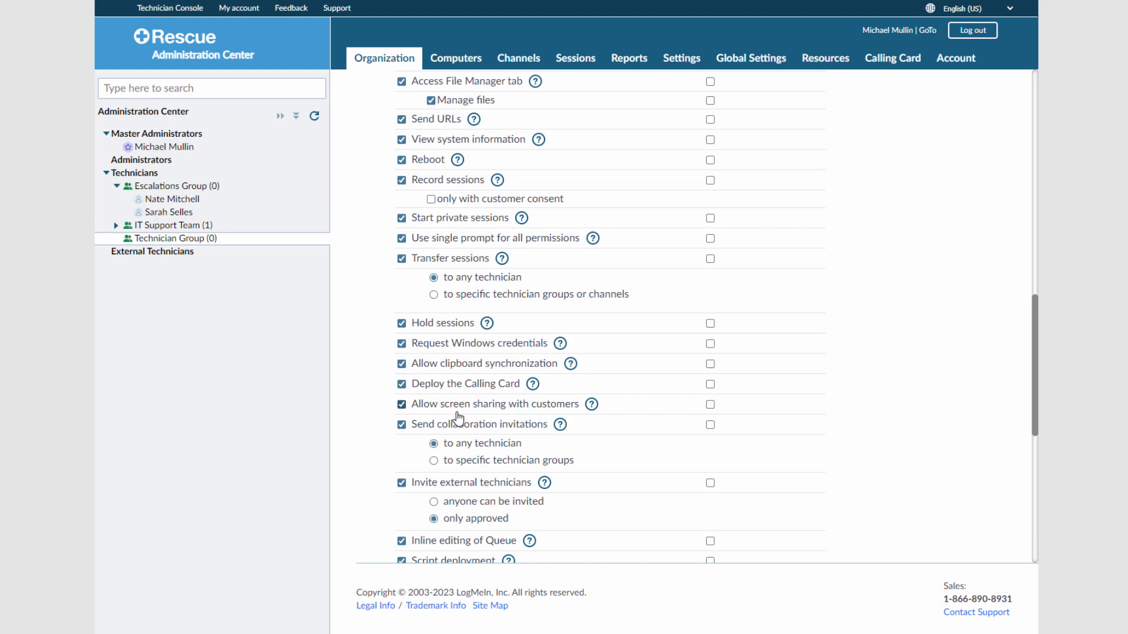
scroll("down", 3)
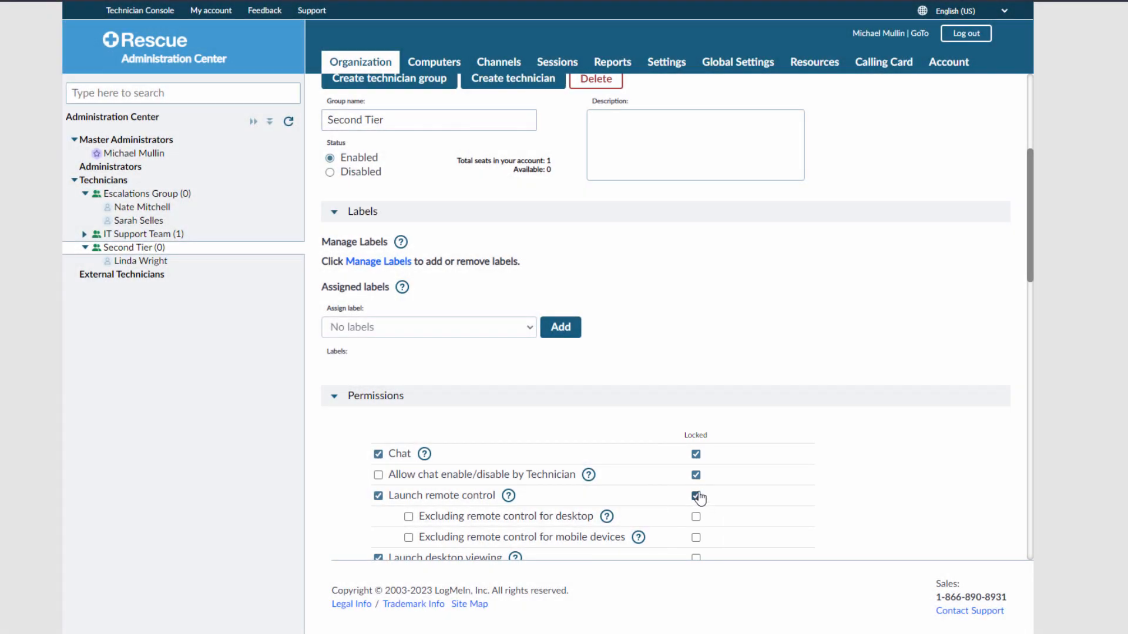
scroll("down", 3)
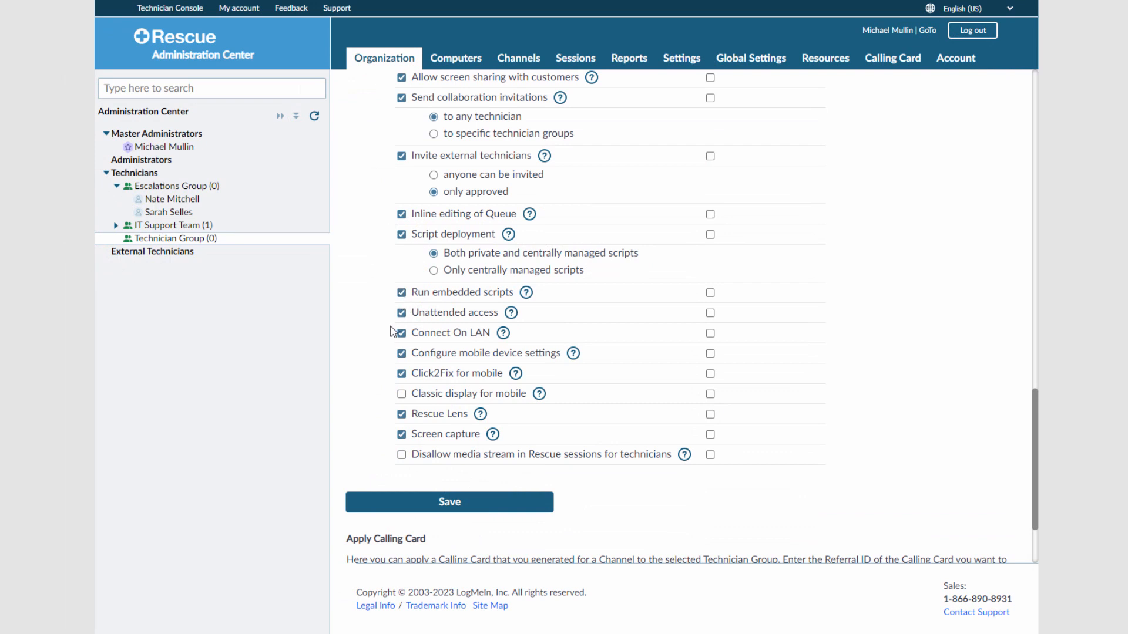
scroll("down", 3)
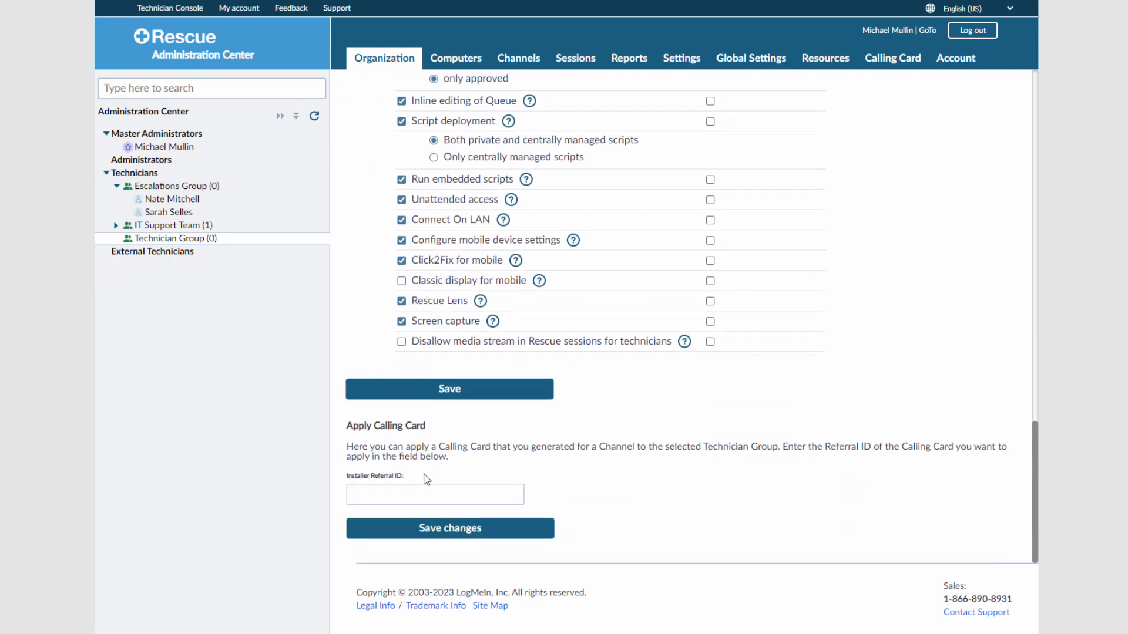
mouse_move(450, 389)
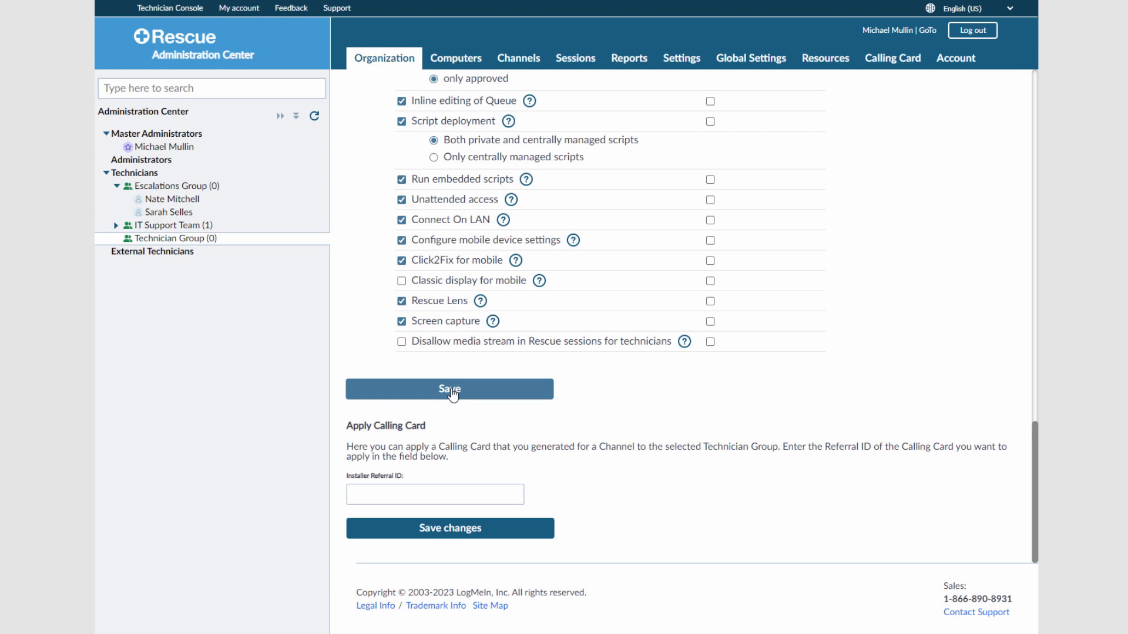
left_click(448, 389)
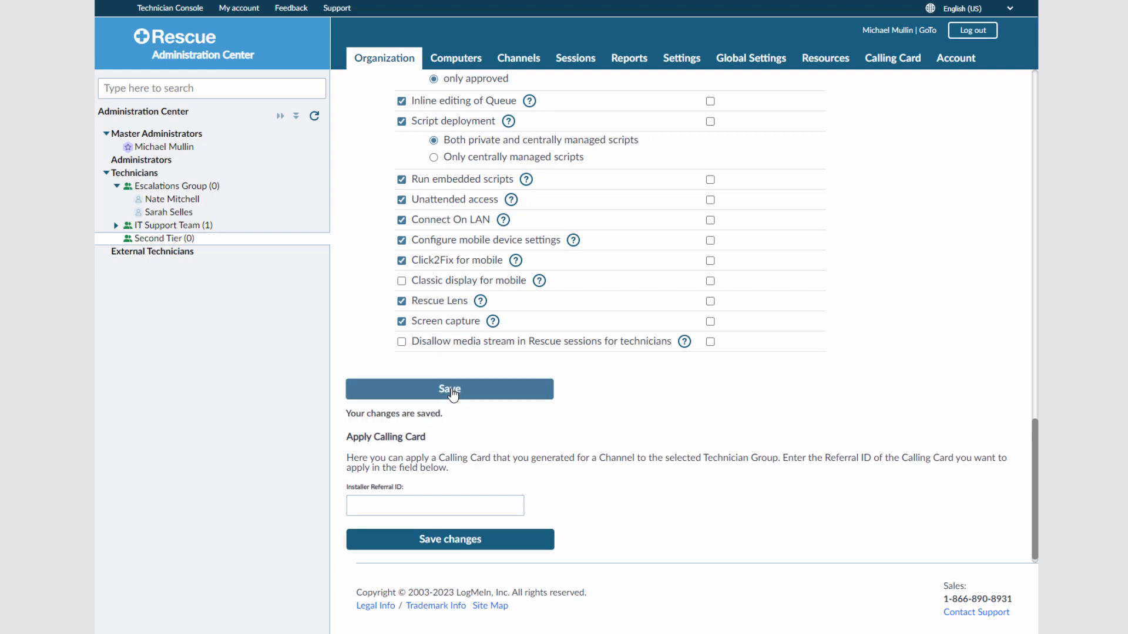
mouse_move(358, 574)
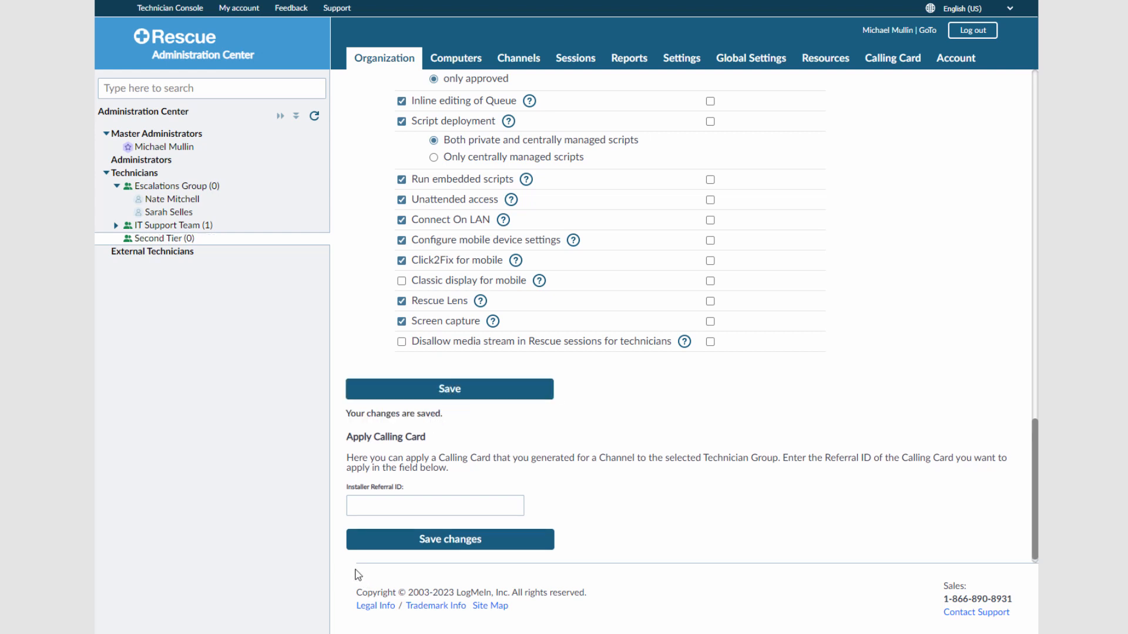
Step: Create a new technician under Second Tier and bring up its configuration page
right_click(158, 238)
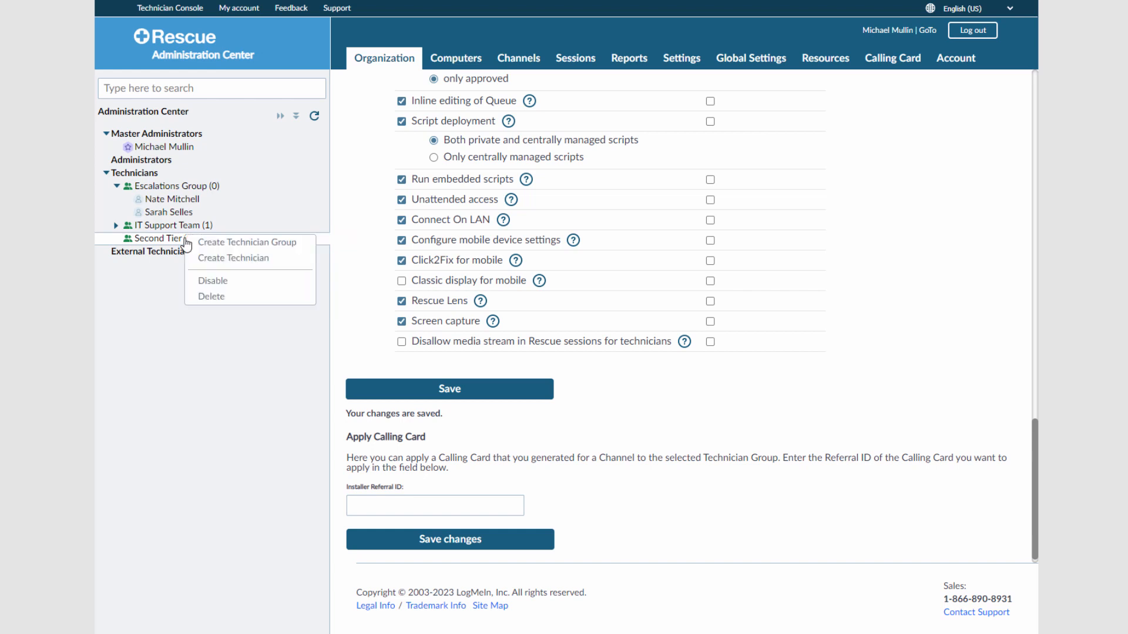
mouse_move(233, 257)
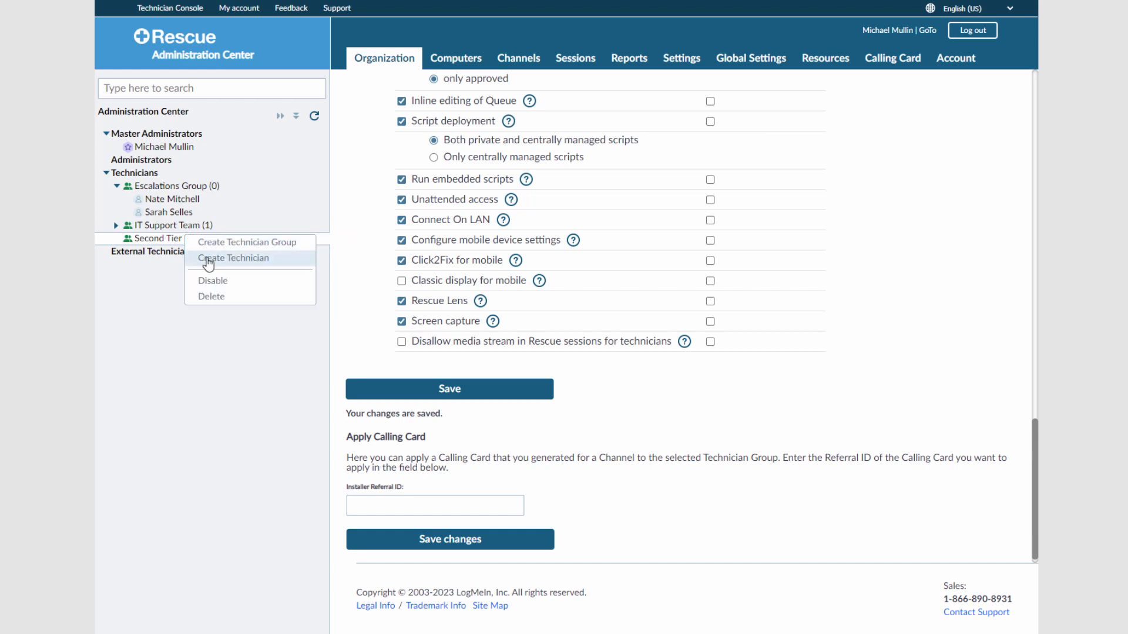
left_click(233, 257)
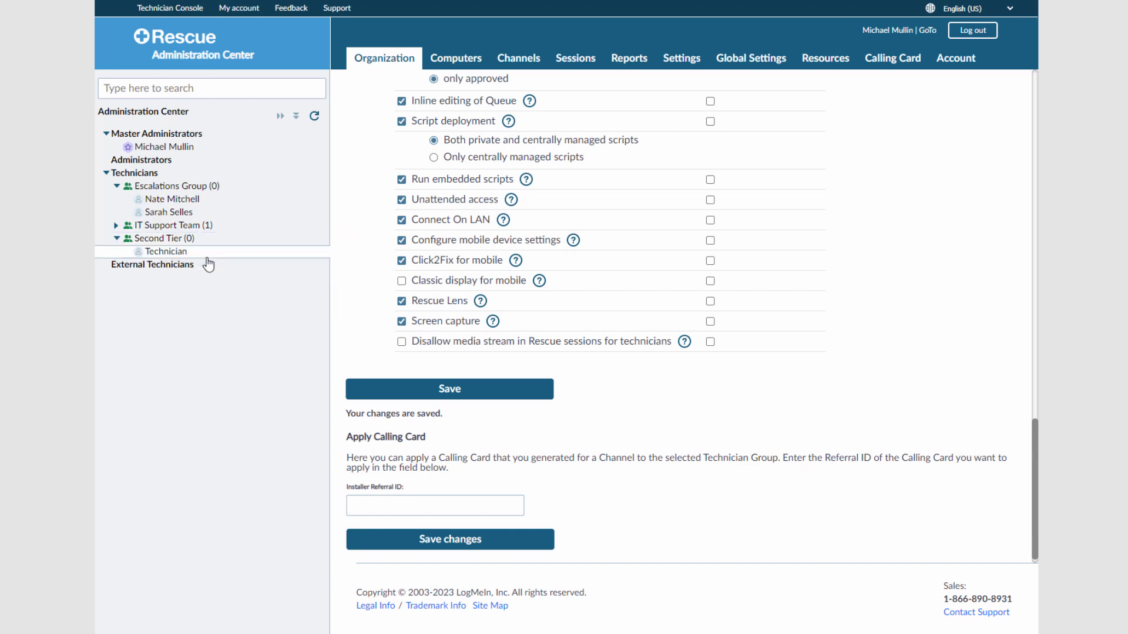
left_click(166, 251)
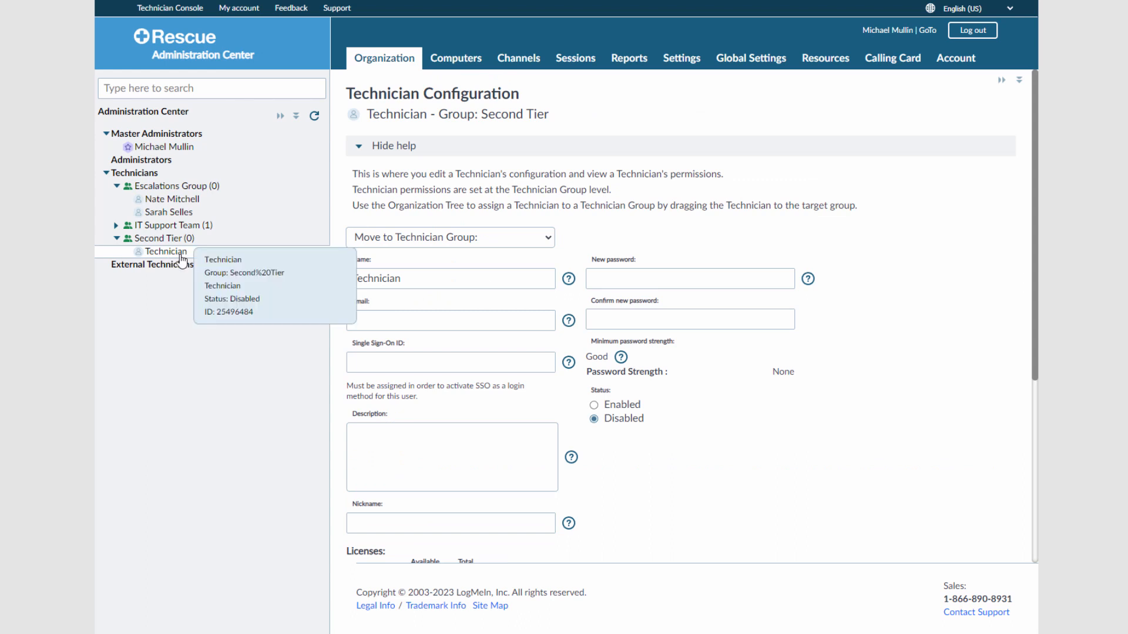
mouse_move(284, 308)
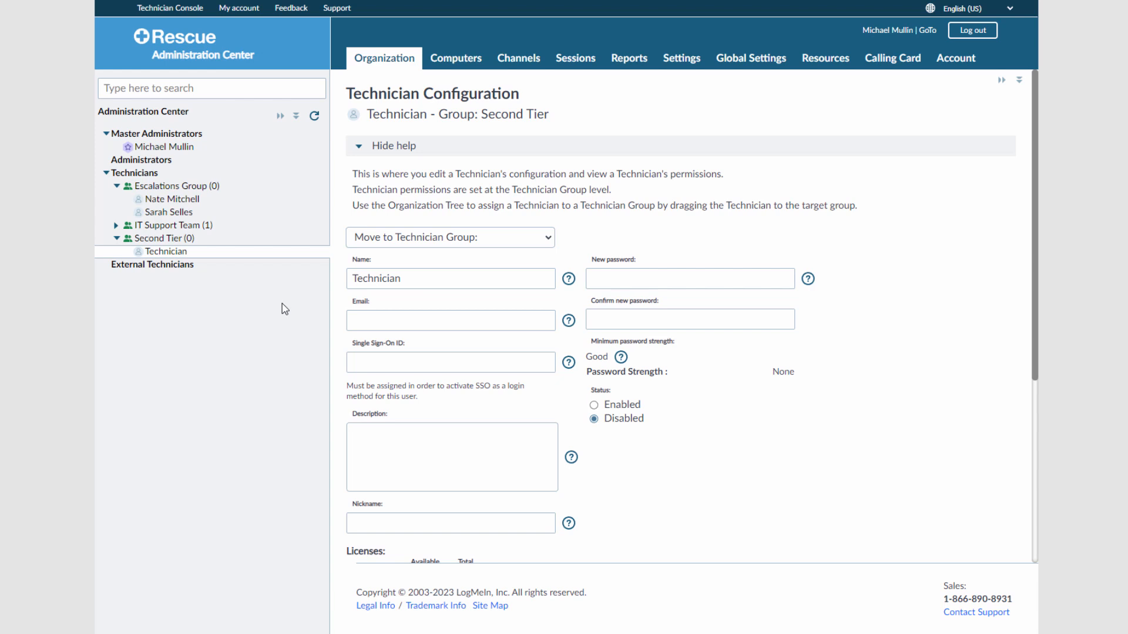
triple_click(450, 278)
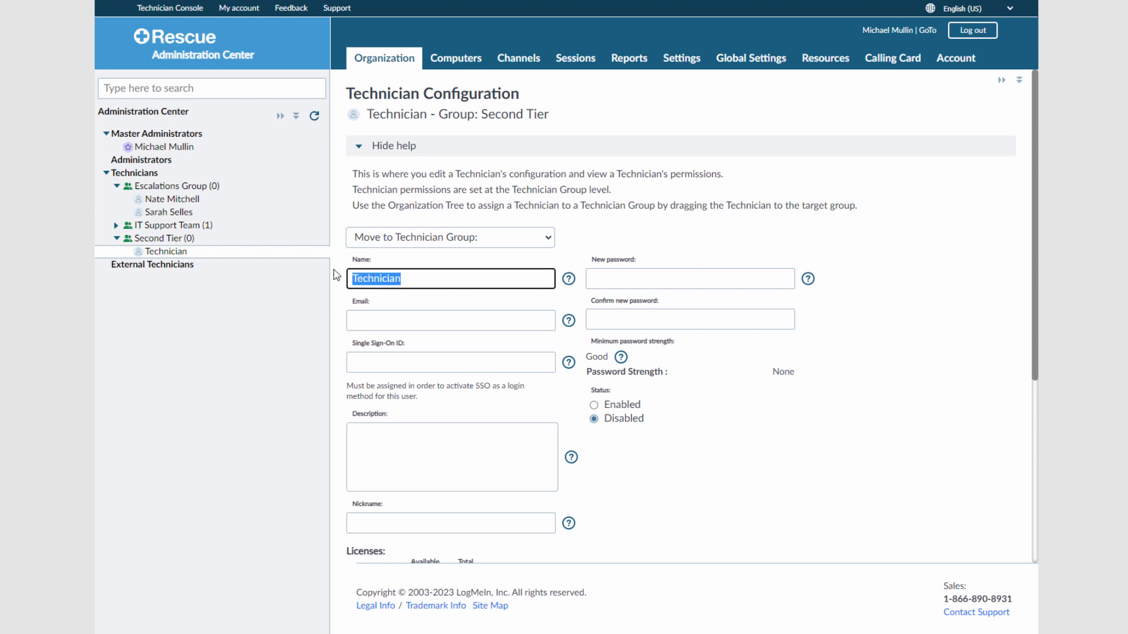
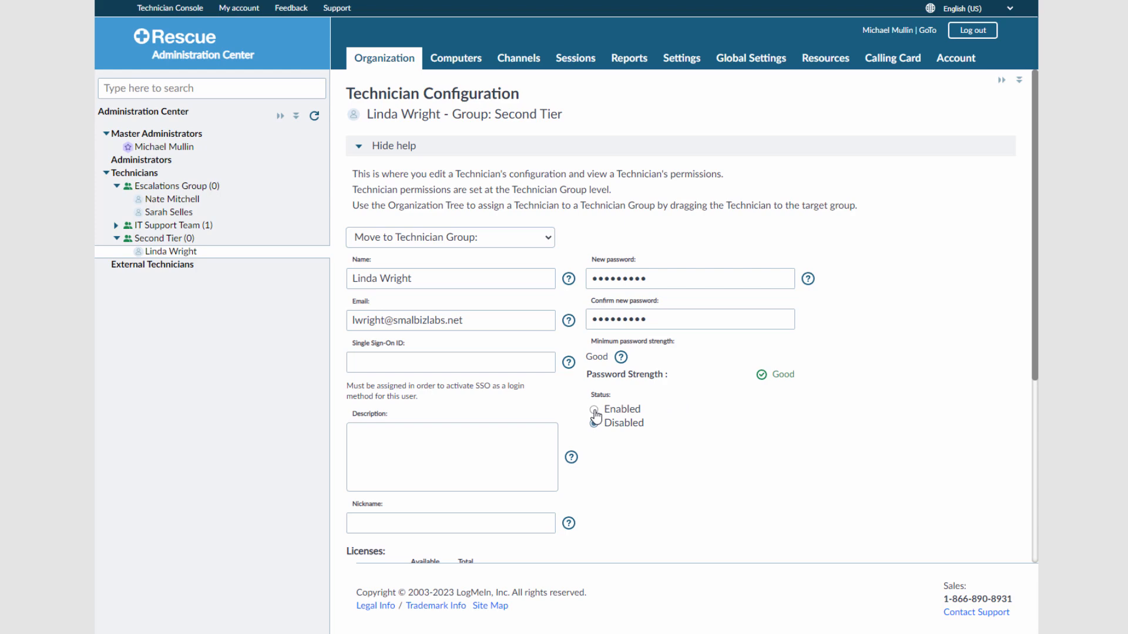
scroll("down", 3)
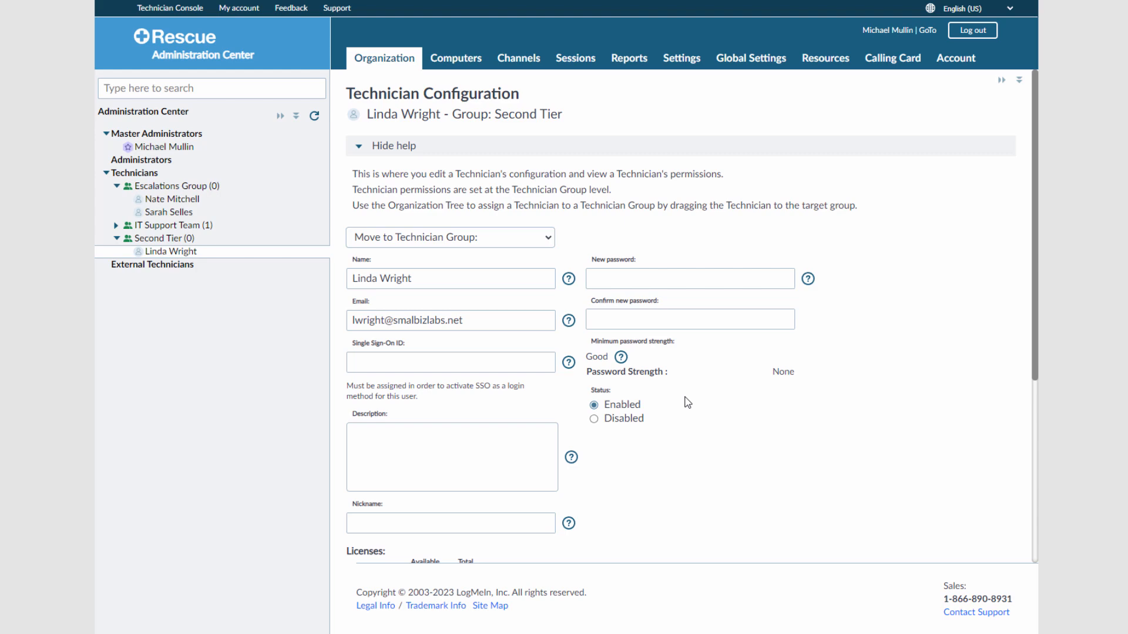
scroll("down", 3)
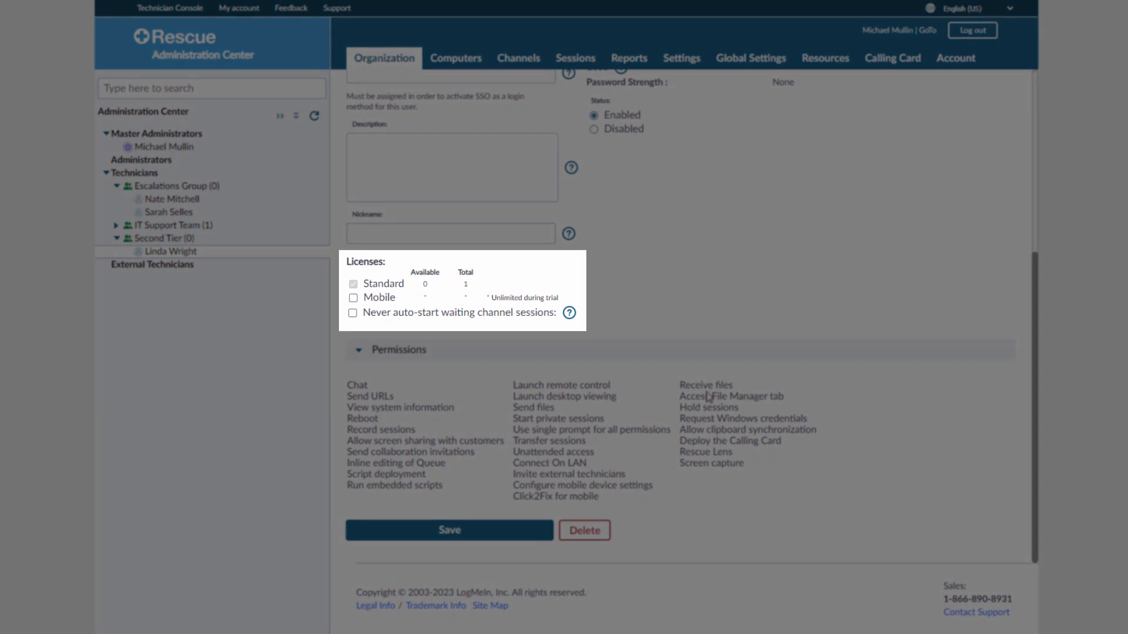
mouse_move(399, 359)
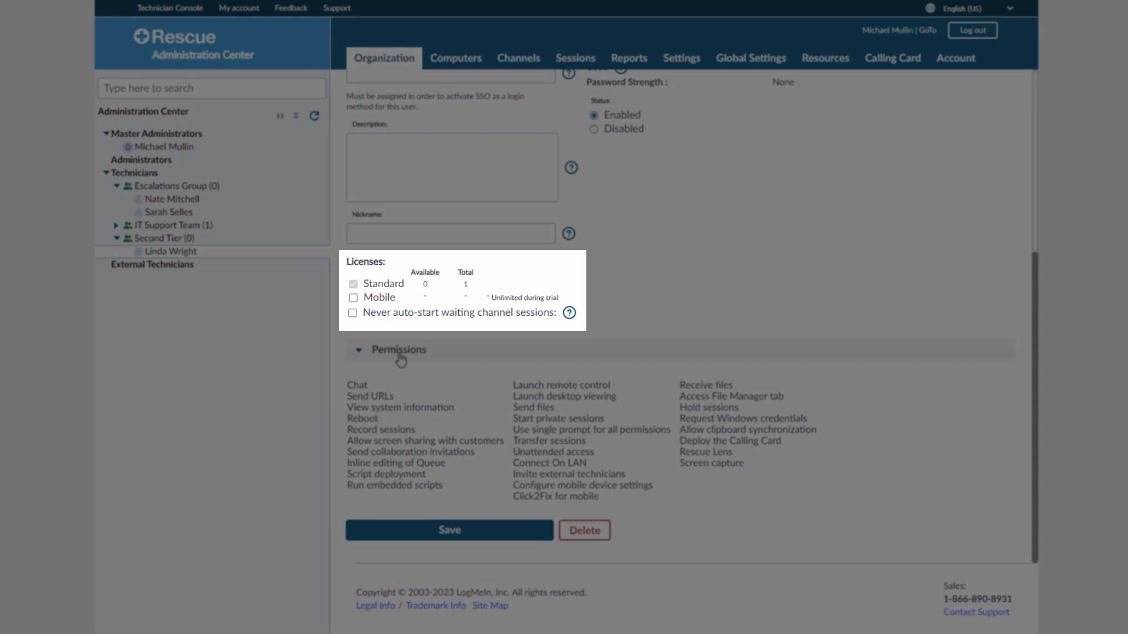
left_click(352, 297)
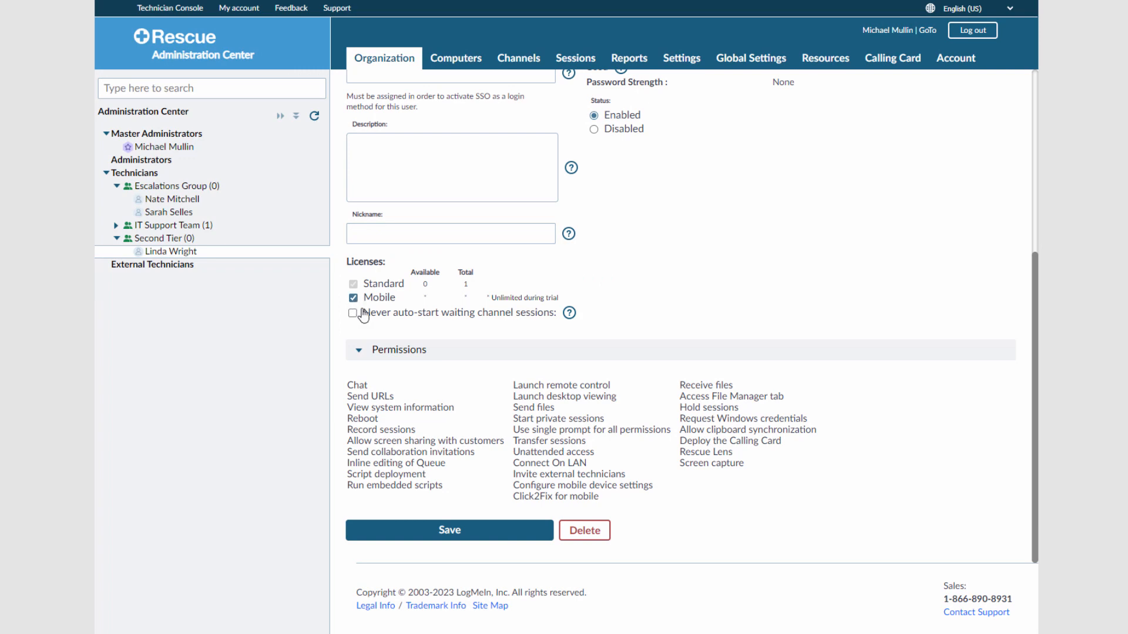
left_click(136, 172)
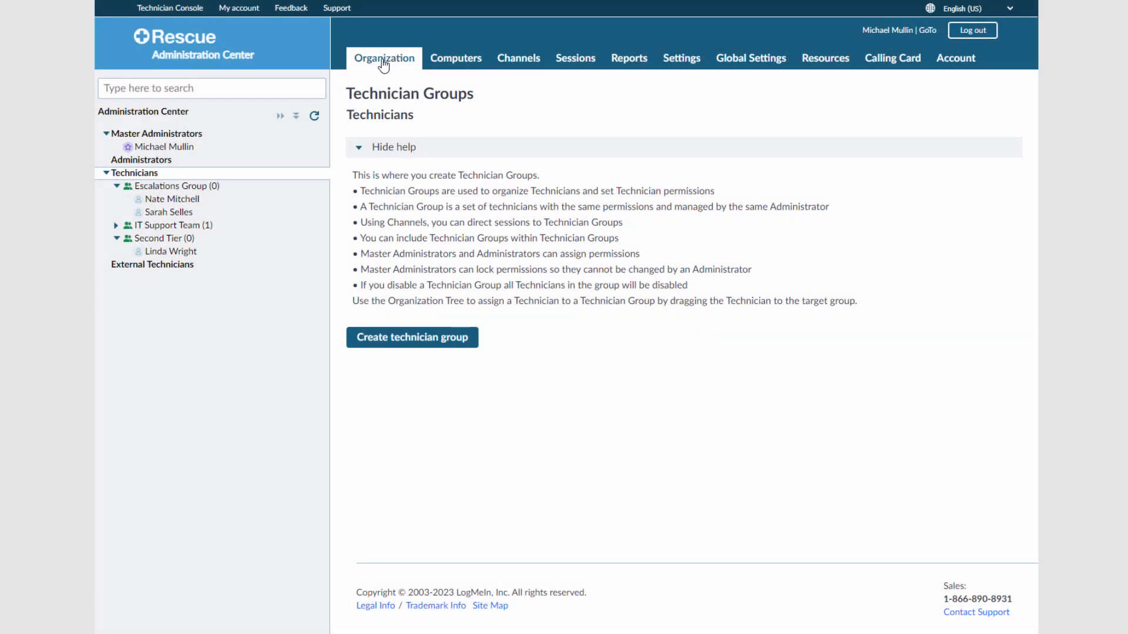
mouse_move(462, 69)
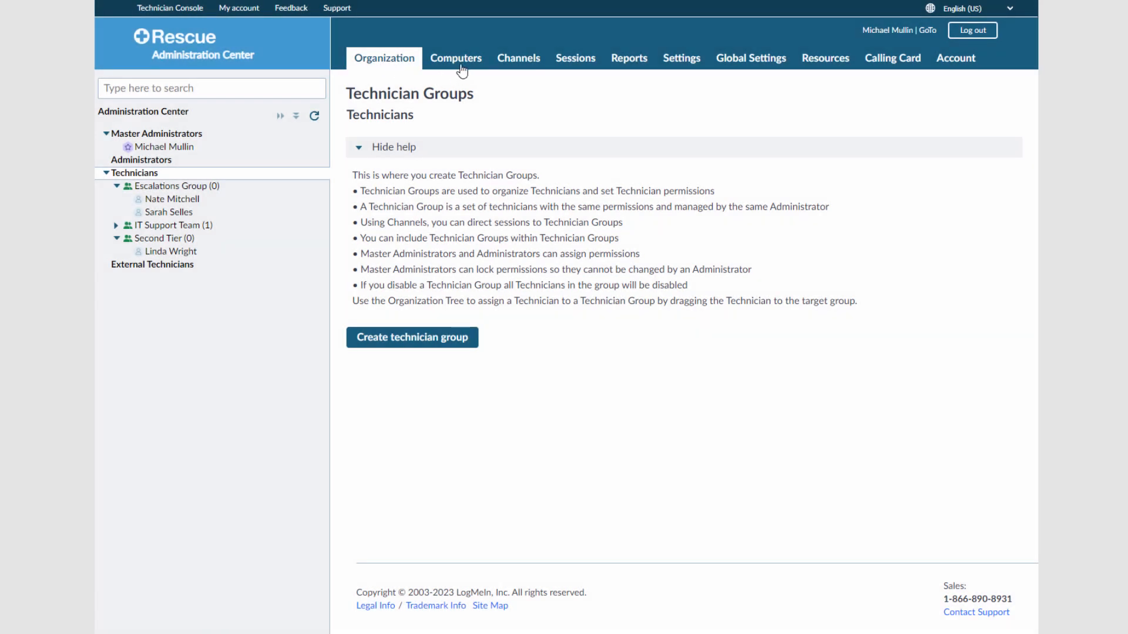
Step: Tour the Computers, Channels, Reports and Settings pages for the technician groups
left_click(456, 58)
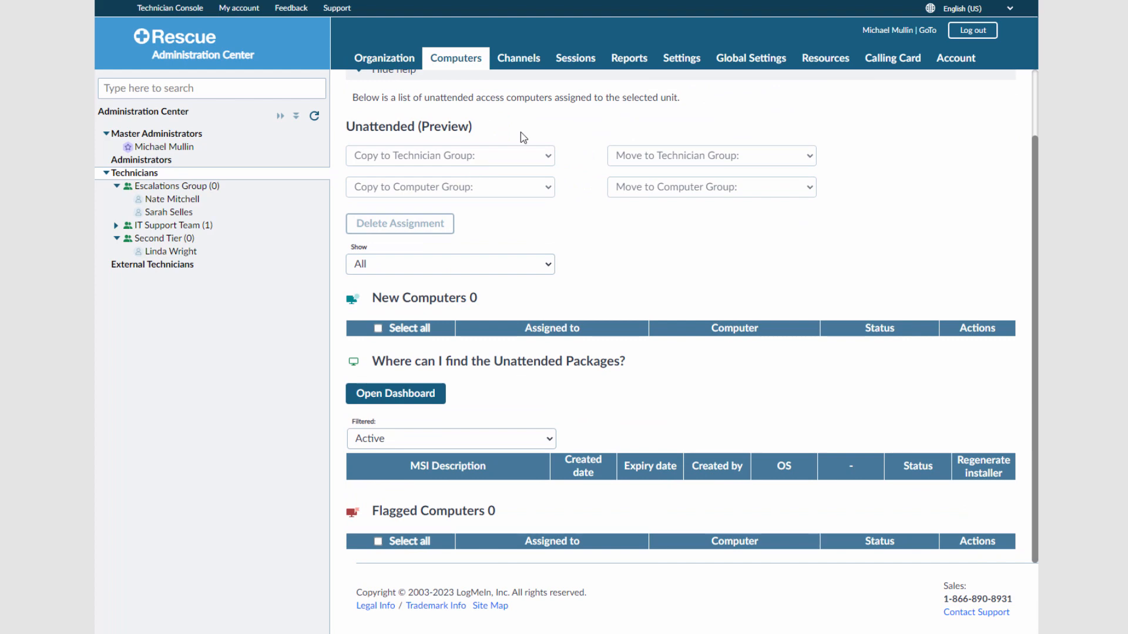
mouse_move(518, 59)
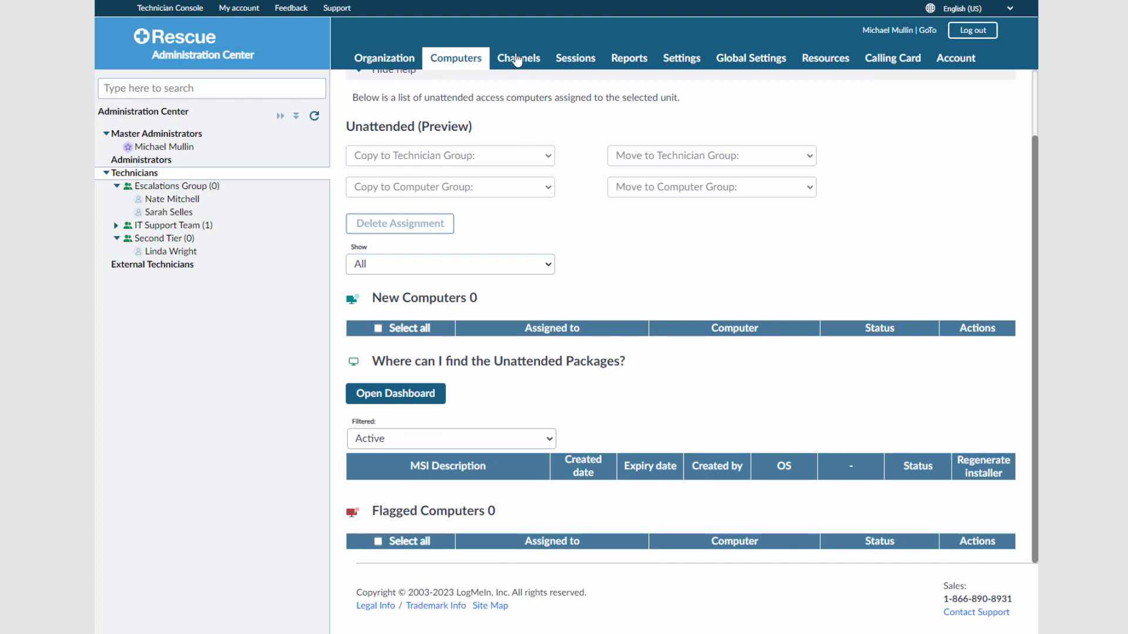
left_click(518, 59)
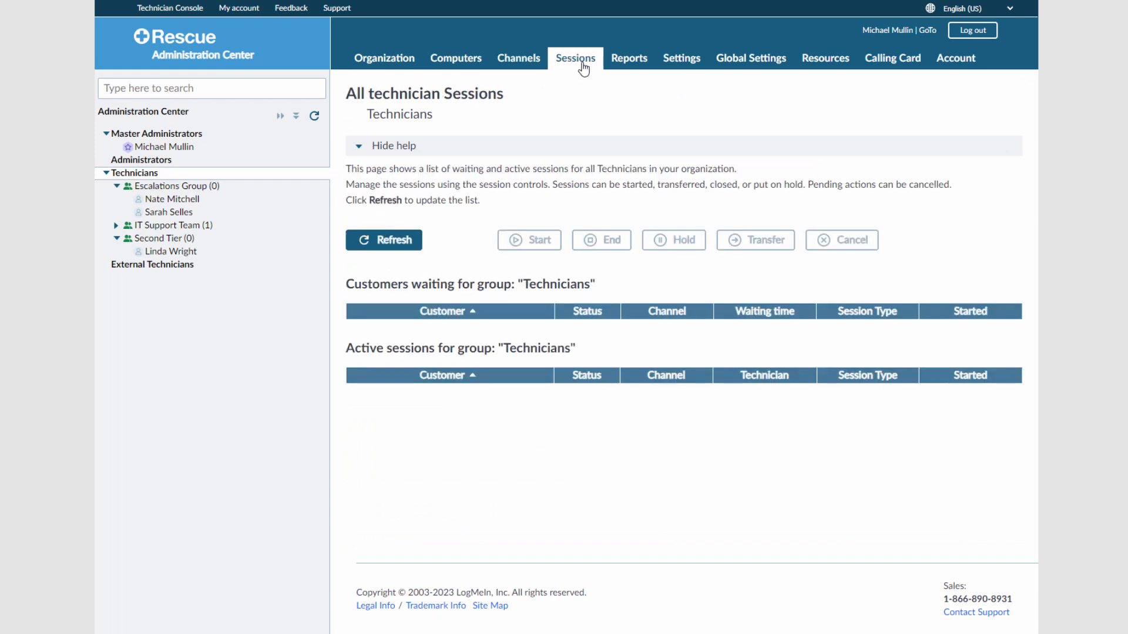
left_click(627, 59)
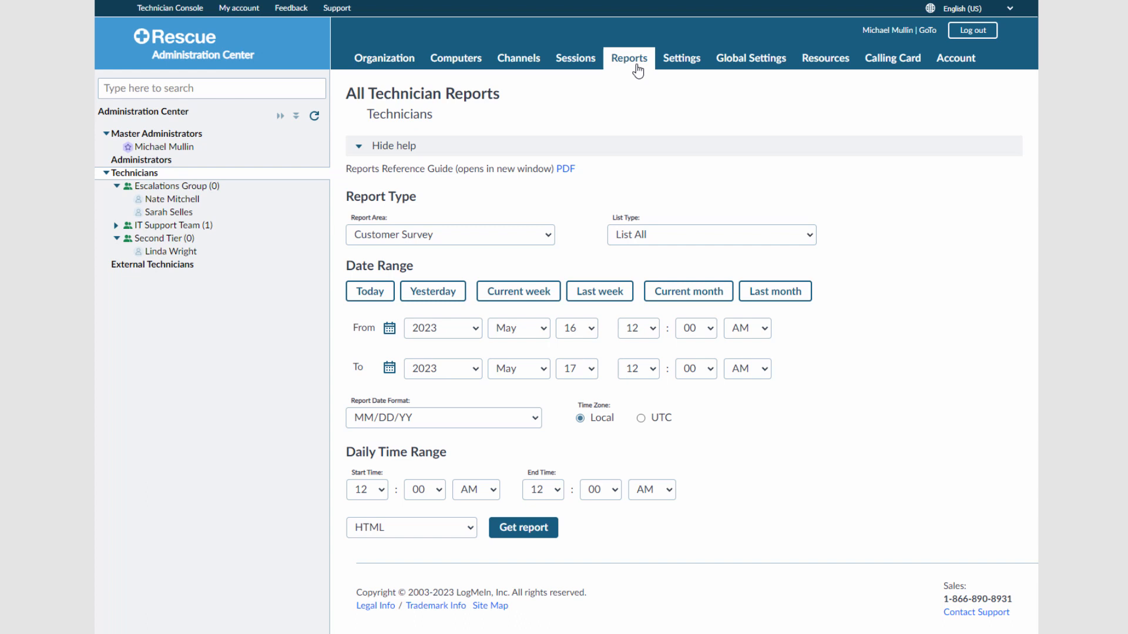
mouse_move(687, 464)
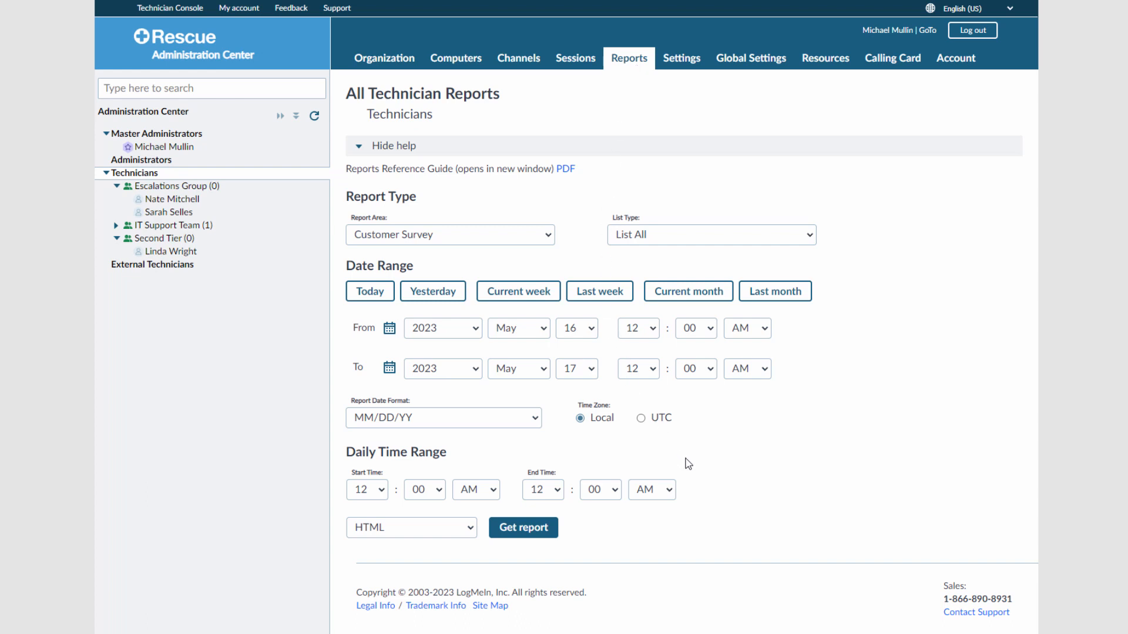
left_click(680, 57)
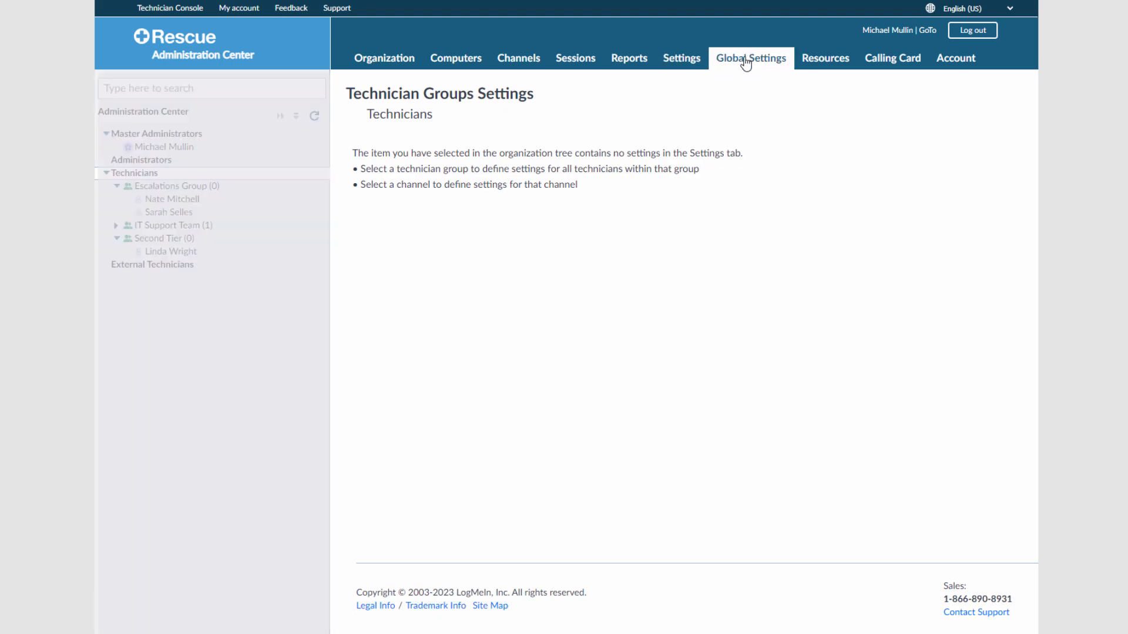
Step: Review Global Settings, Resources and Calling Card options, ending on the Rescue Account details
left_click(751, 58)
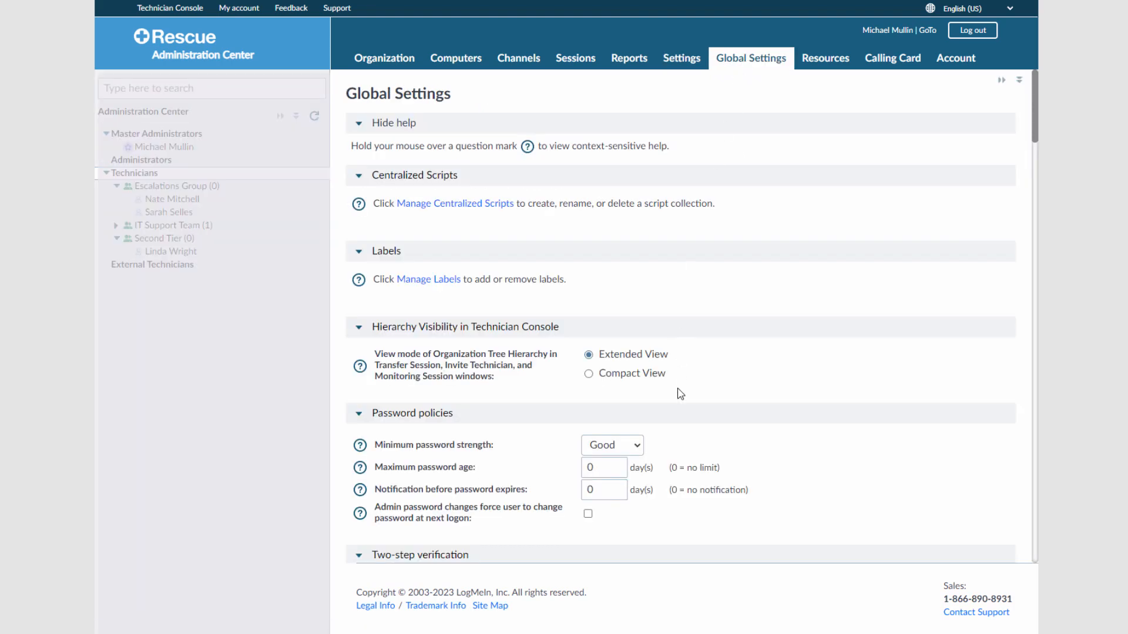
mouse_move(541, 227)
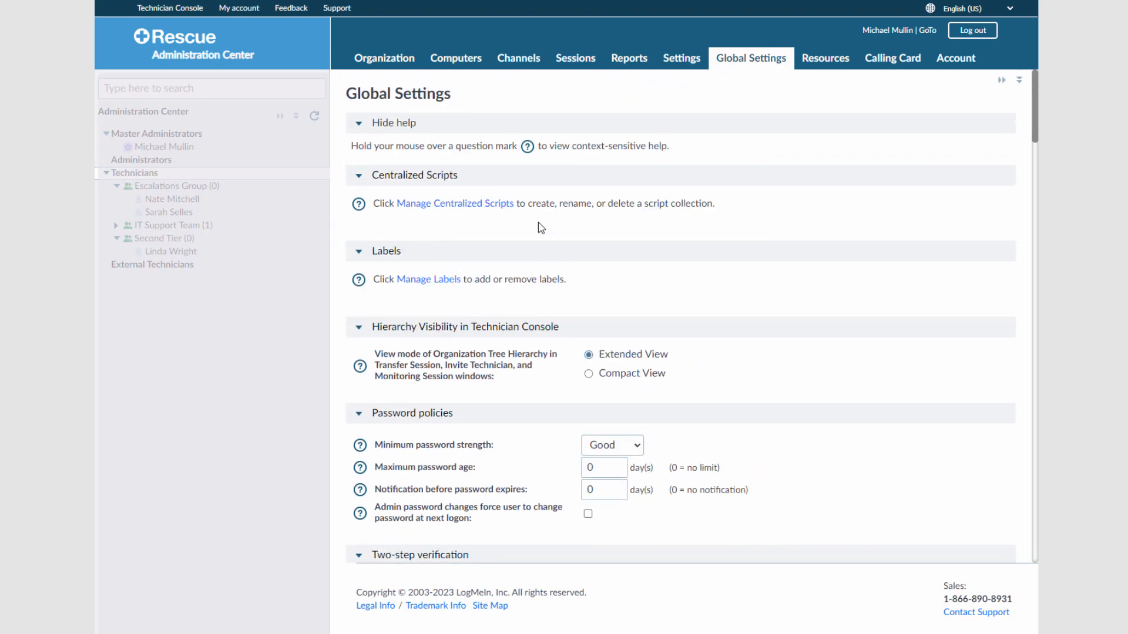
mouse_move(825, 58)
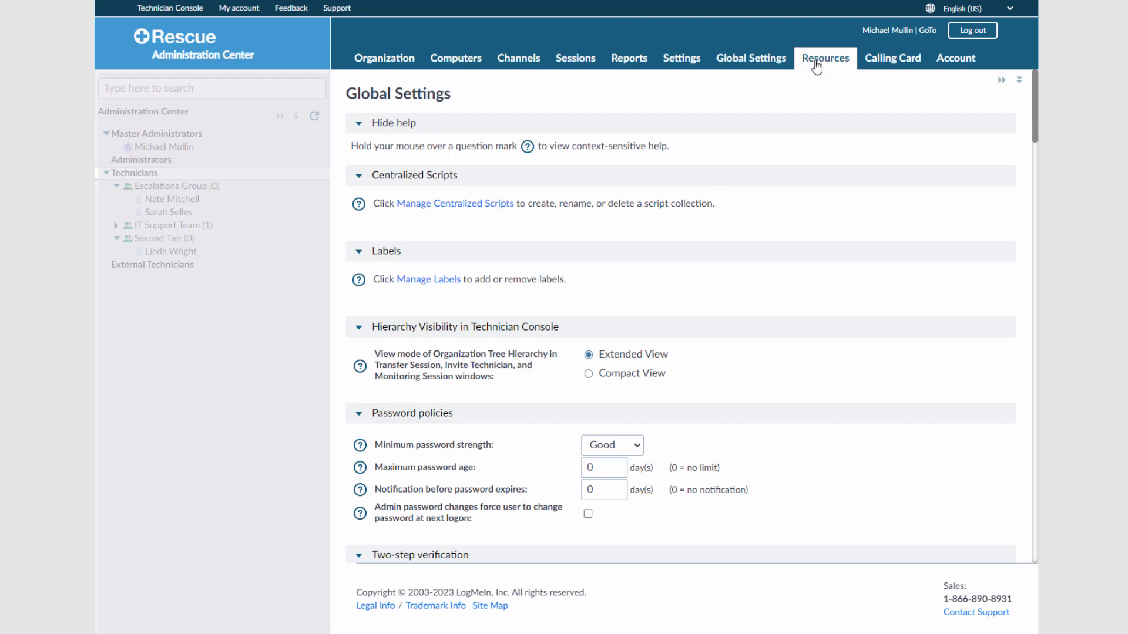
left_click(824, 57)
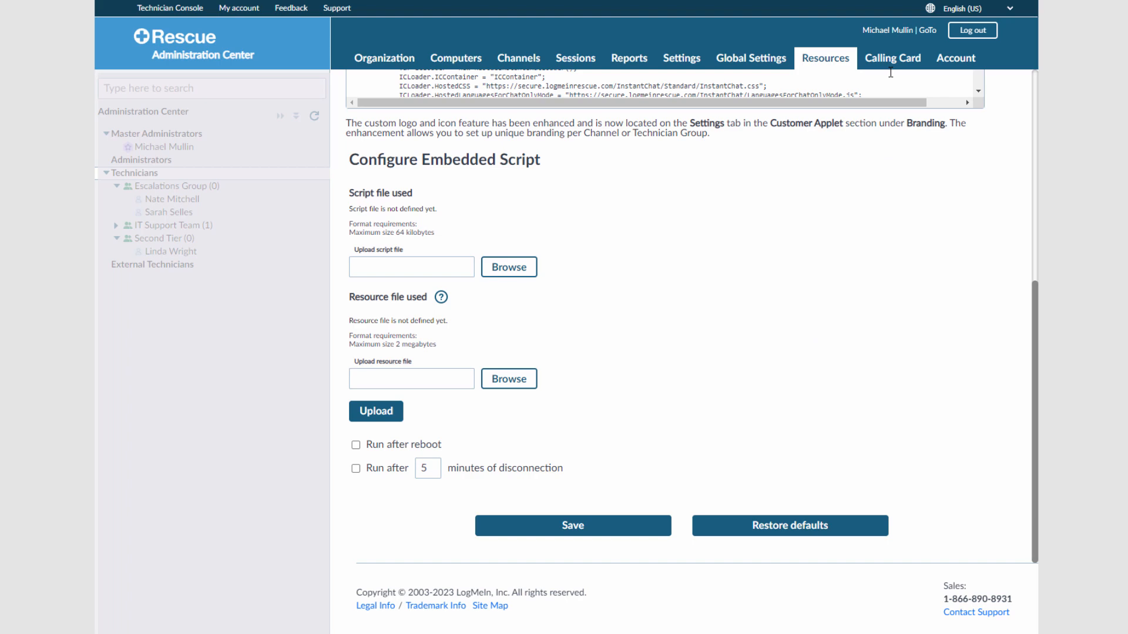
left_click(892, 58)
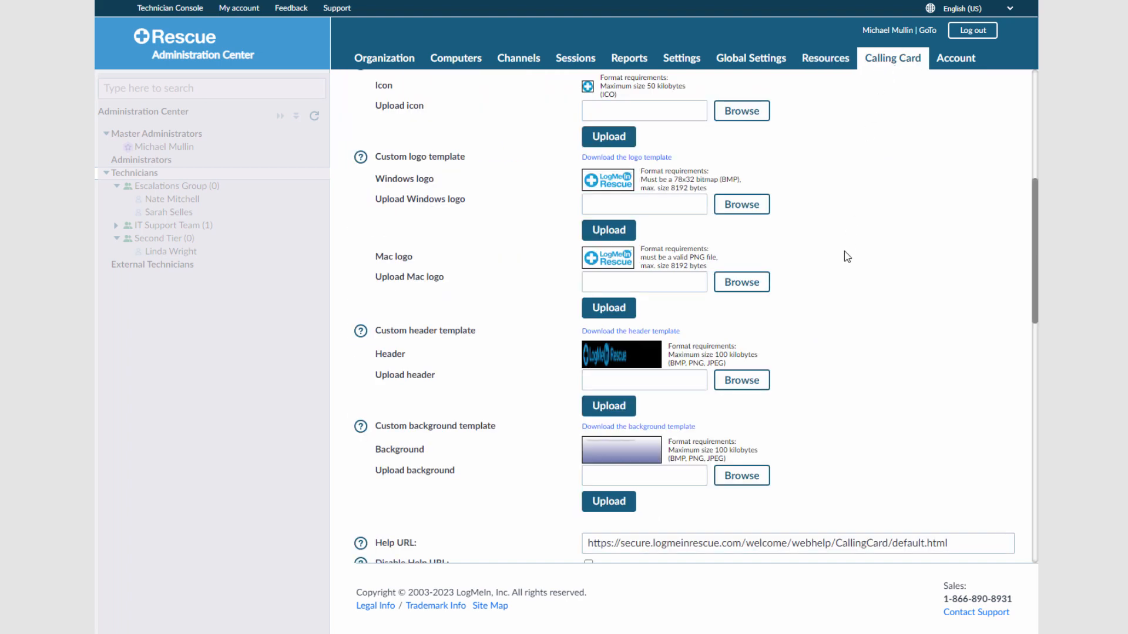
scroll("down", 3)
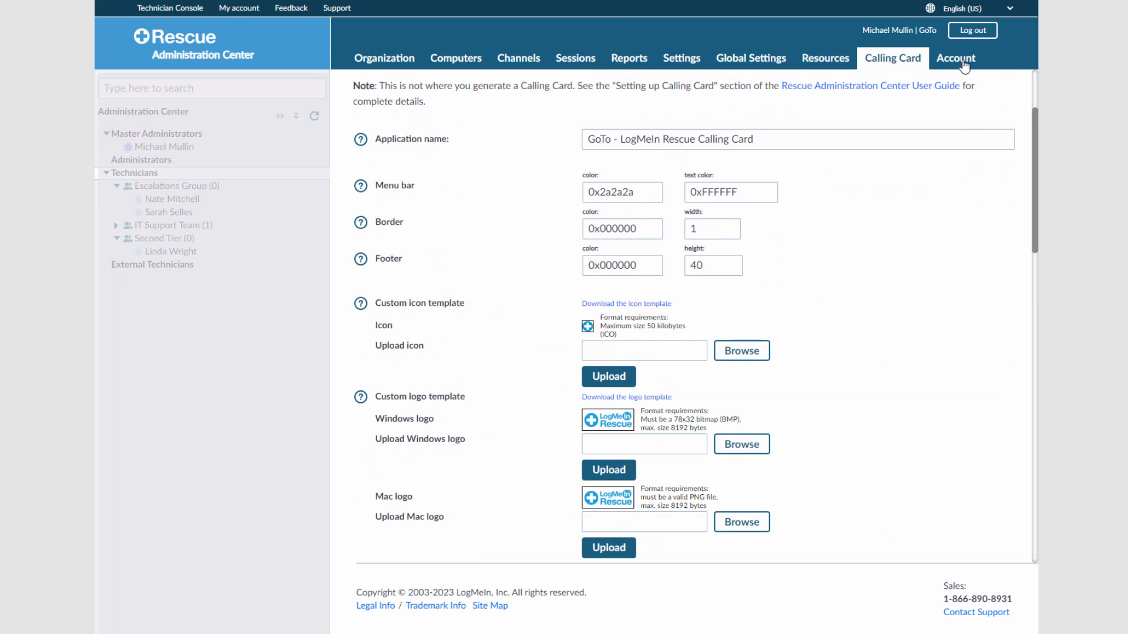
left_click(955, 59)
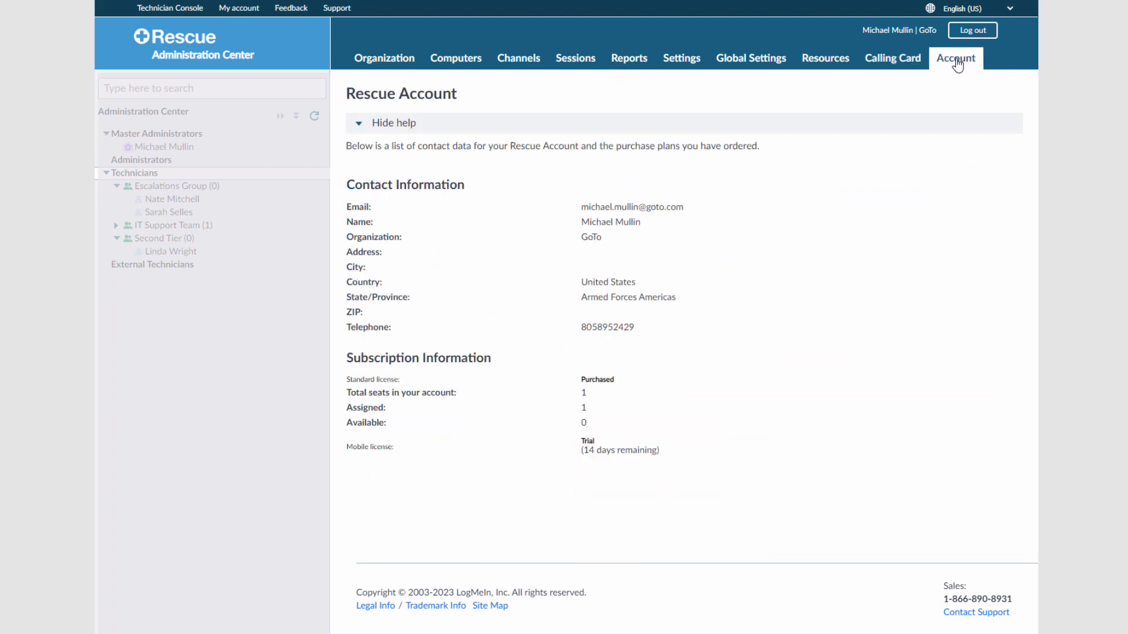